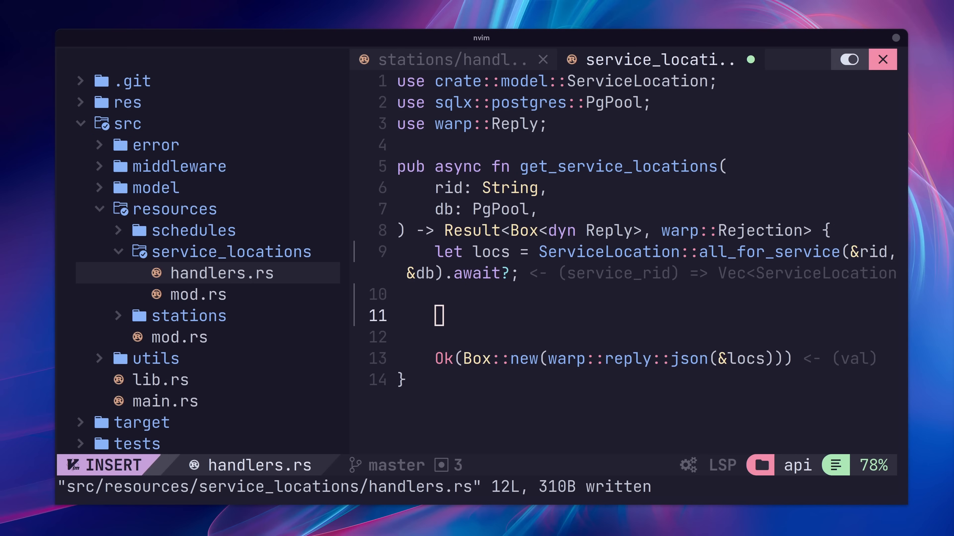
Trigger rust-analyzer completion on locs. in handlers.rs before quitting to the shell.
{"action": "type", "text": "locs."}
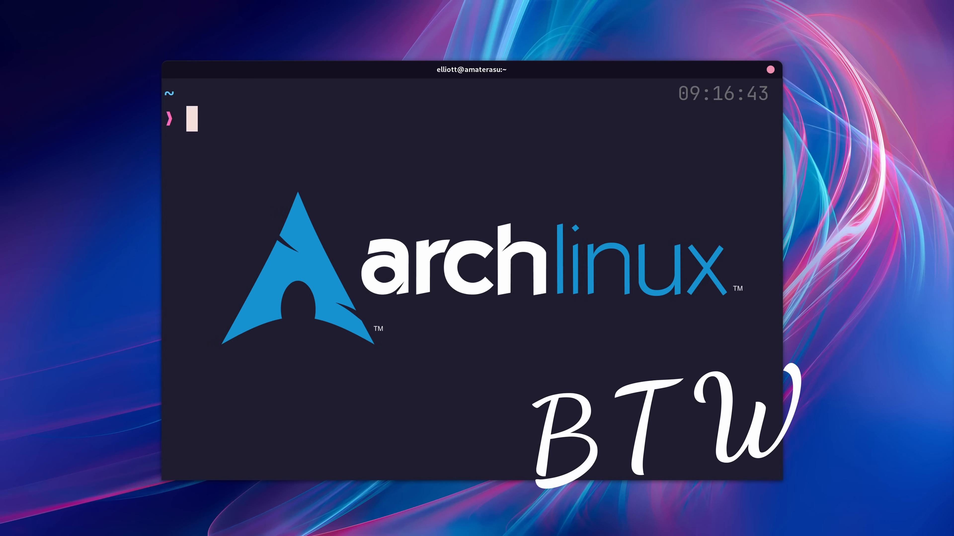
Install neovim via pacman, confirm v0.9.0, and clone NvChad into ~/.config/nvim.
{"action": "type", "text": "sudo pacman -S neovim"}
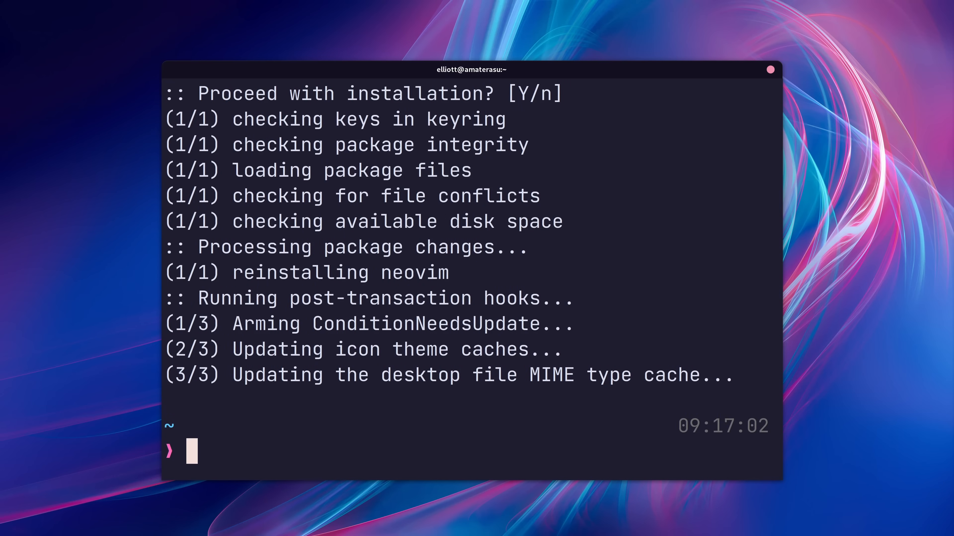
{"action": "type", "text": "nvim --version"}
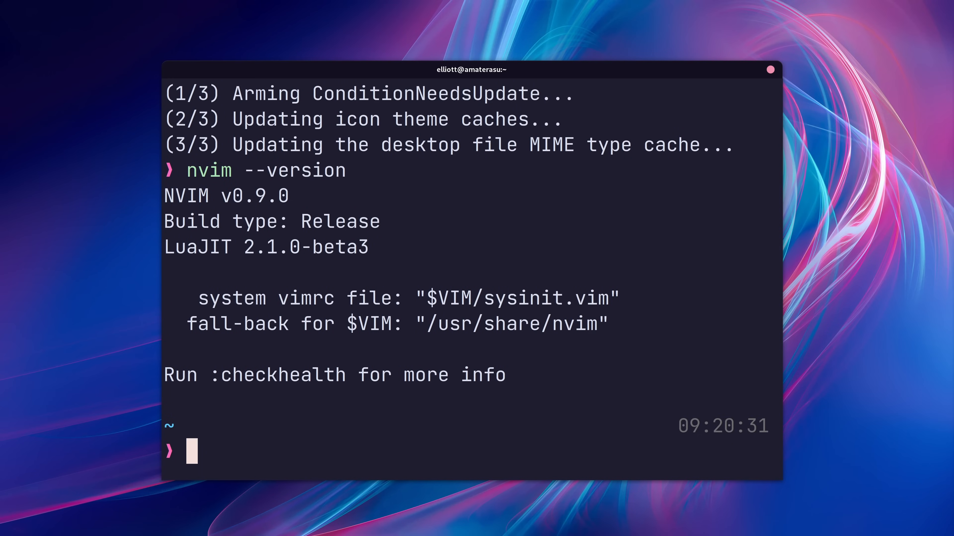
{"action": "type", "text": "git clone https://github.com/NvChad/NvChad ~/.config/nvim --depth 1"}
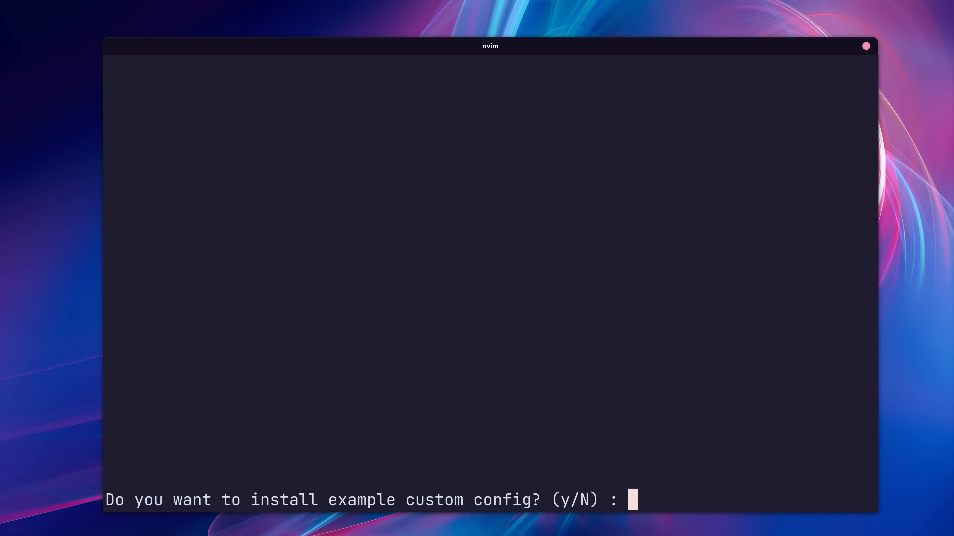
Answer N to the example config prompt and search the theme picker for catppuccin.
{"action": "type", "text": "N"}
{"action": "type", "text": "ca"}
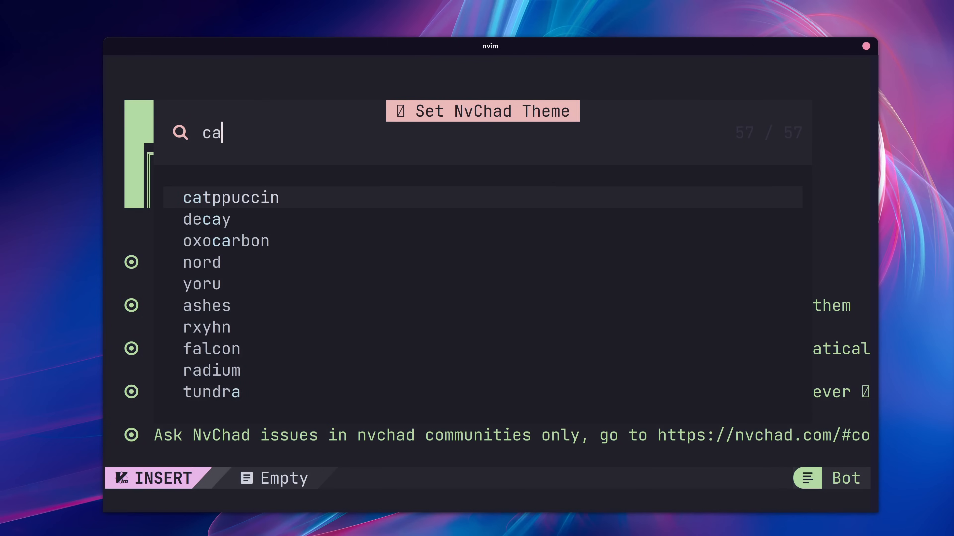
{"action": "type", "text": "tp"}
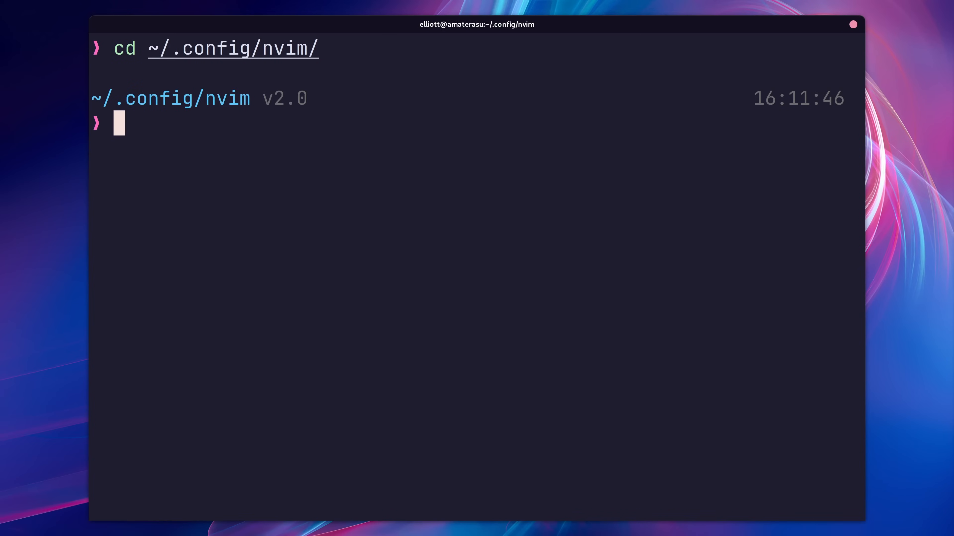
Create lua/custom/chadrc.lua and plugins.lua, listing "williamboman/mason.nvim" in the plugins table.
{"action": "type", "text": "nvim"}
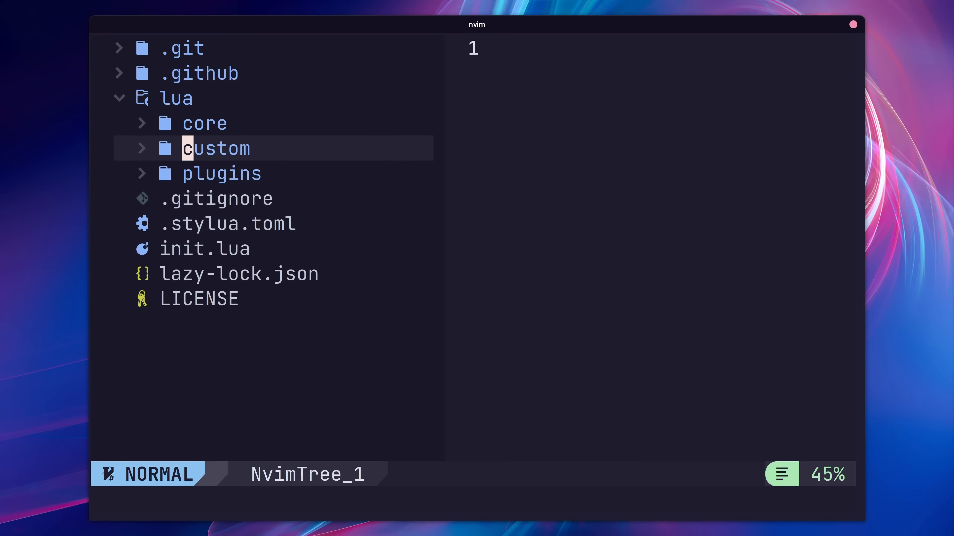
{"action": "left_click", "coordinate": [214, 148]}
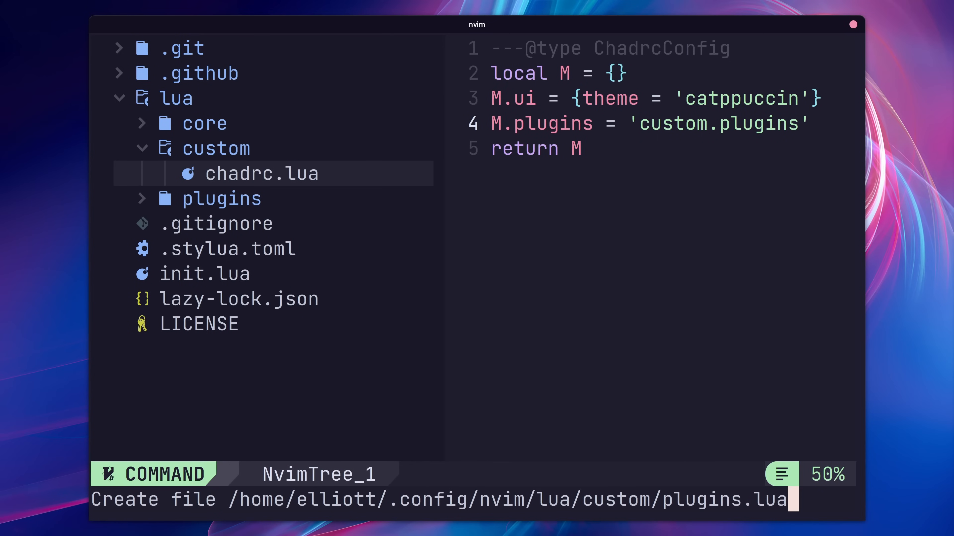
{"action": "key", "text": "Enter"}
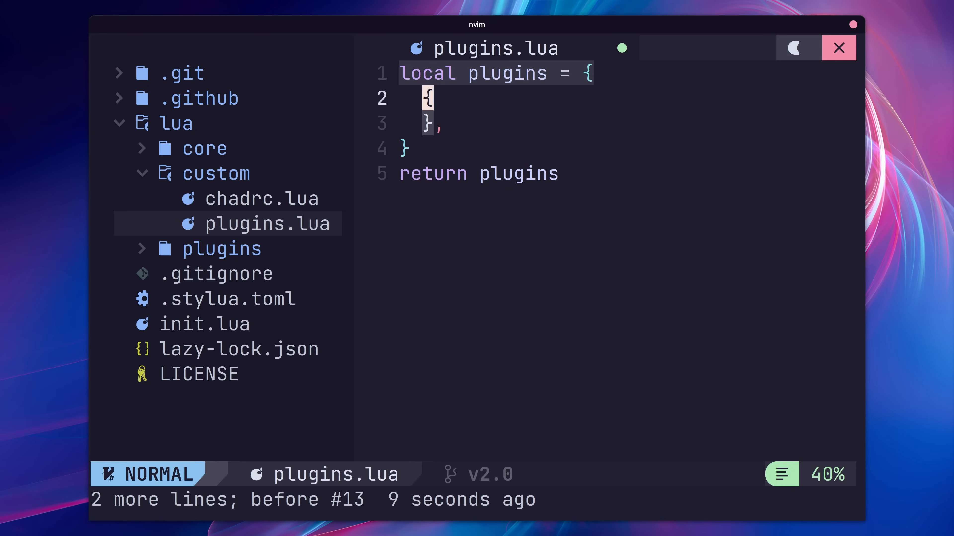
{"action": "type", "text": "\"williamboman/mason.nvim\","}
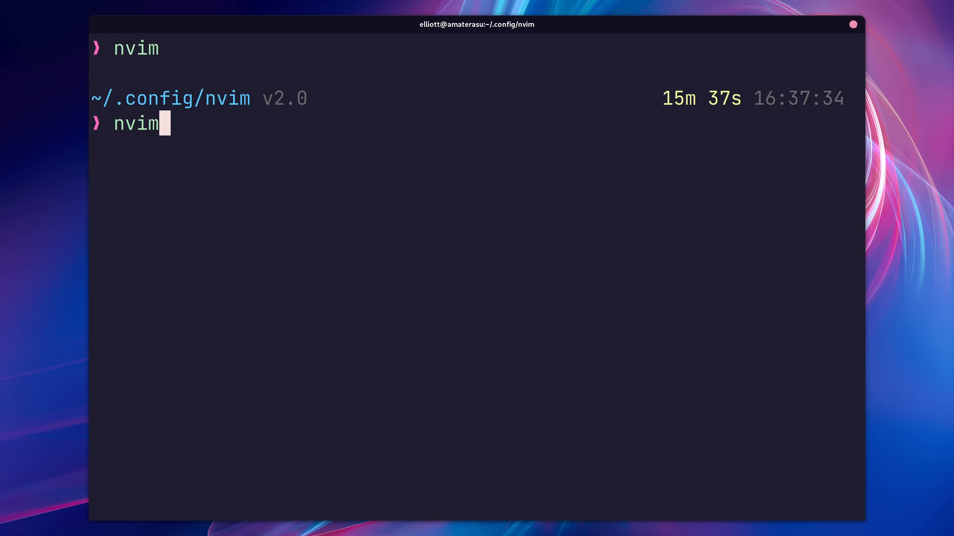
Run :MasonInstallAll to install rust-analyzer and the other Mason tools.
{"action": "type", "text": ":MasonInstallAll"}
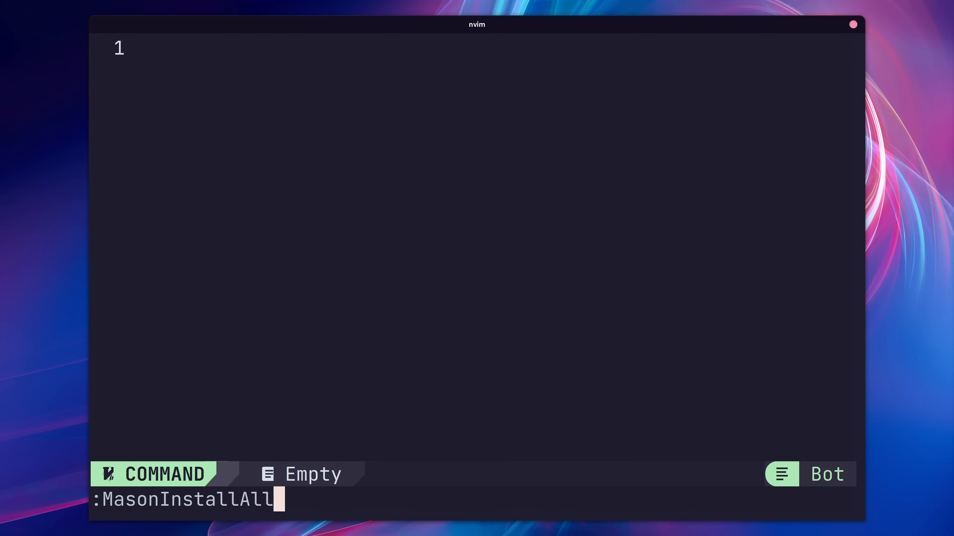
{"action": "key", "text": "Enter"}
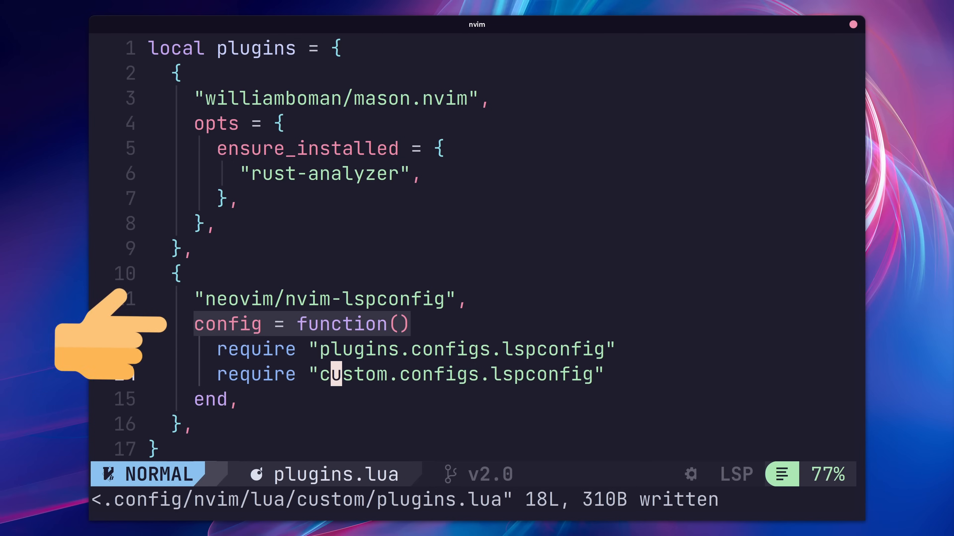
{"action": "mouse_move", "coordinate": [697, 359]}
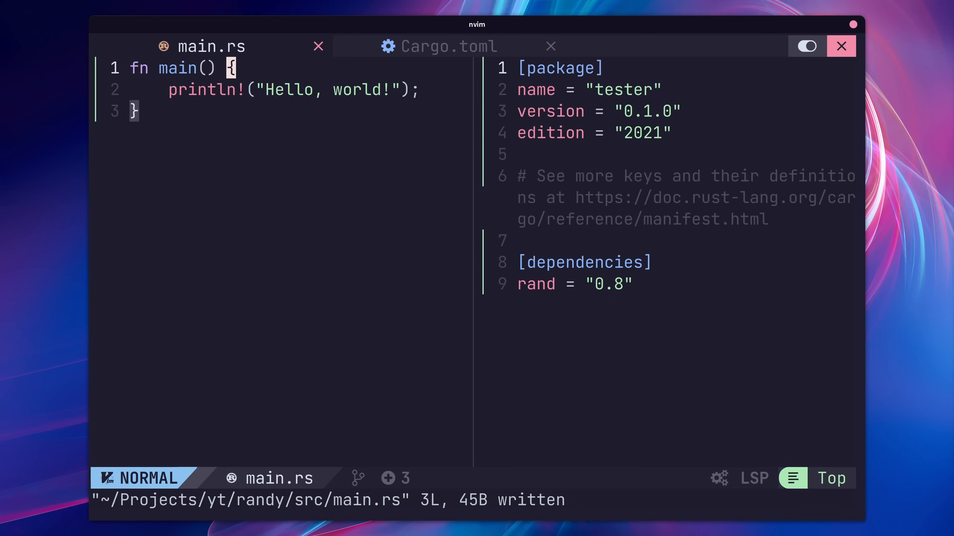
Search for rand, then reopen nvim in ~/.config/nvim with the lua folder expanded.
{"action": "type", "text": "rand"}
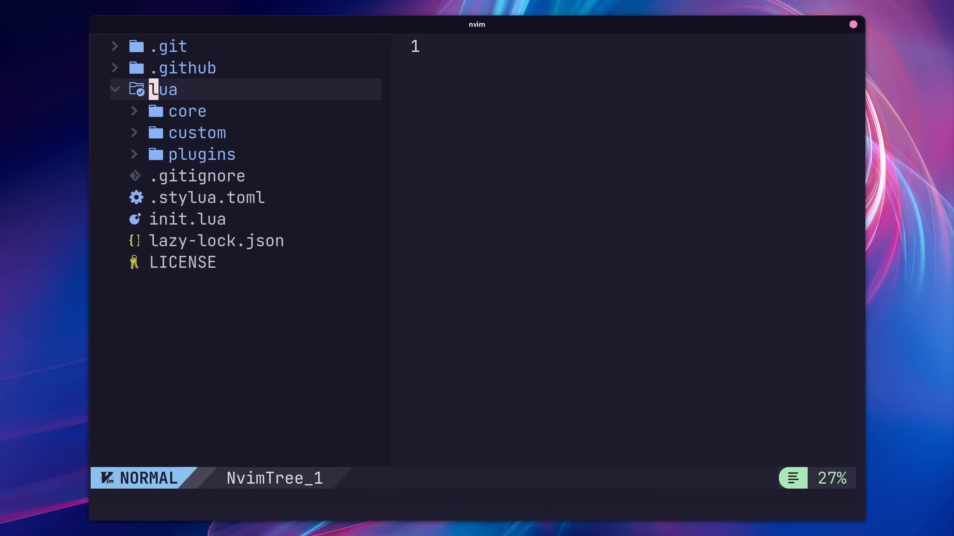
Write the messy main.rs with :w and return to the NvChad config tree.
{"action": "left_click", "coordinate": [197, 133]}
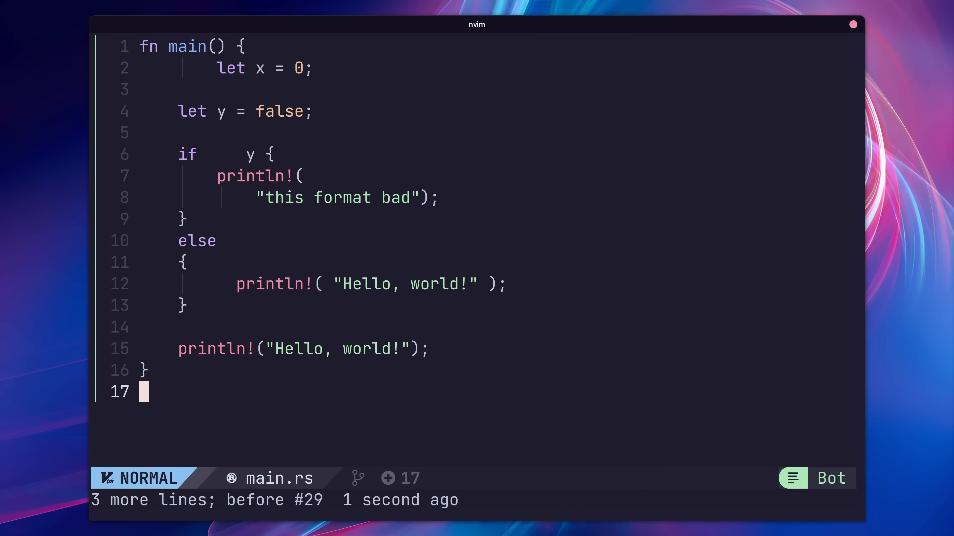
{"action": "type", "text": ":w"}
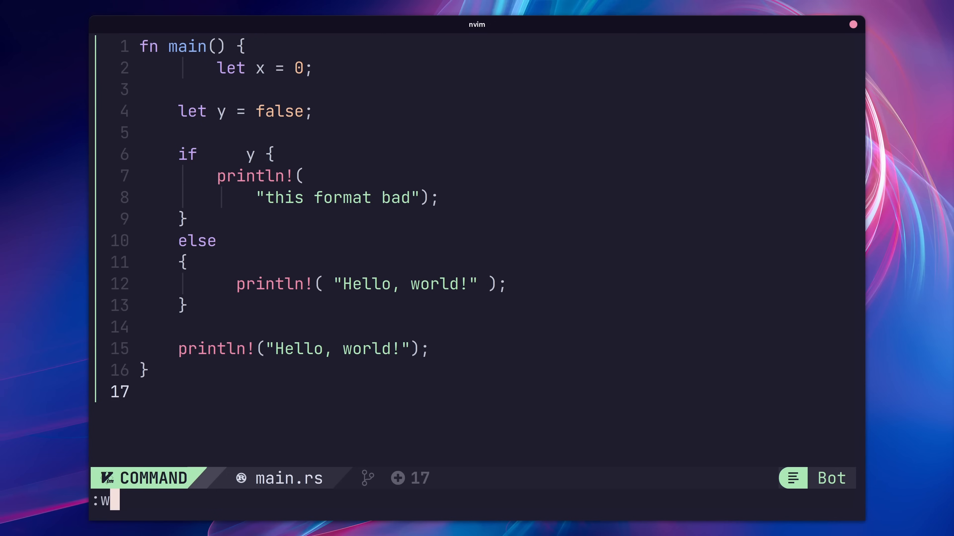
{"action": "key", "text": "Return"}
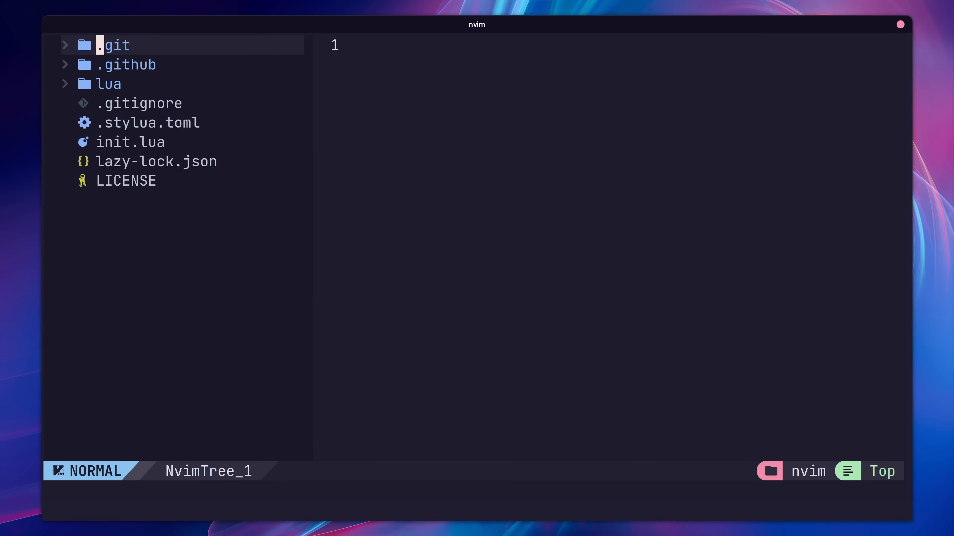
Switch to the browser showing the simrat39/rust-tools.nvim README.
{"action": "left_click", "coordinate": [100, 83]}
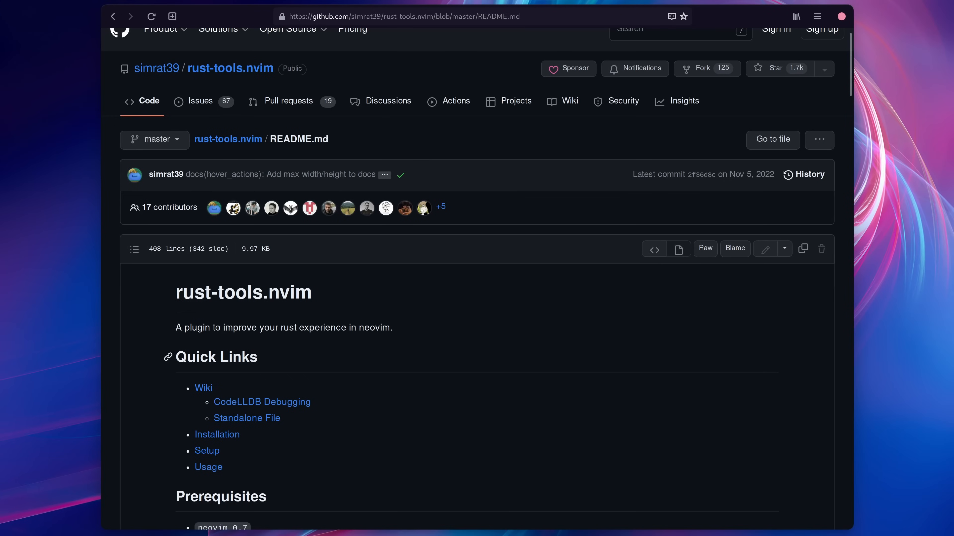
Read Prerequisites, Setup and Usage, then write rust-tools.lua server options with on_attach and capabilities.
{"action": "scroll", "scroll_direction": "down", "scroll_amount": 3}
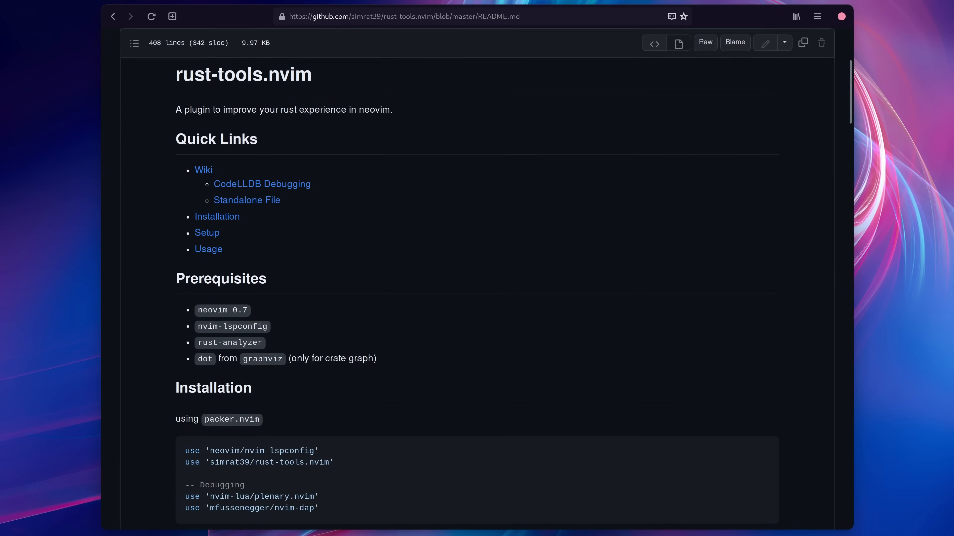
{"action": "scroll", "scroll_direction": "down", "scroll_amount": 3}
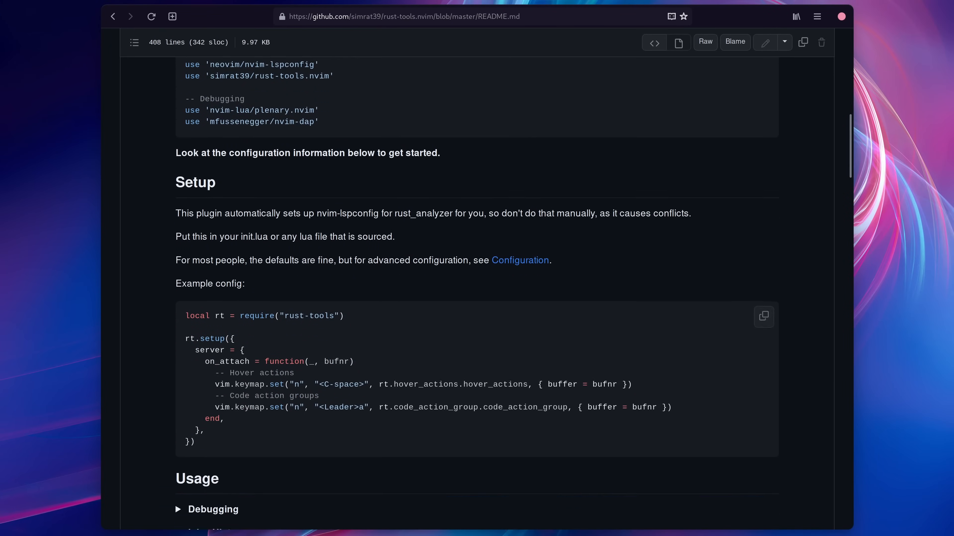
{"action": "scroll", "scroll_direction": "down", "scroll_amount": 3}
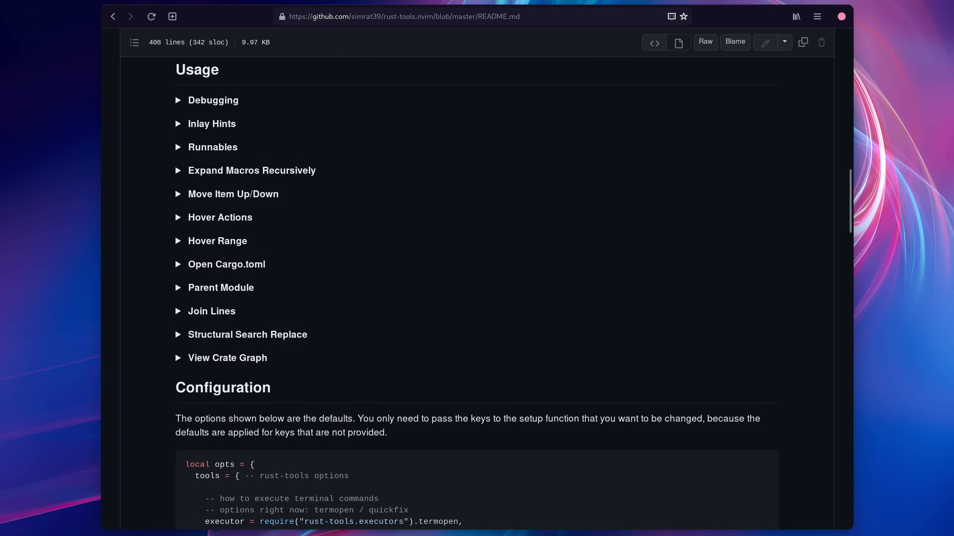
{"action": "scroll", "scroll_direction": "down", "scroll_amount": 3}
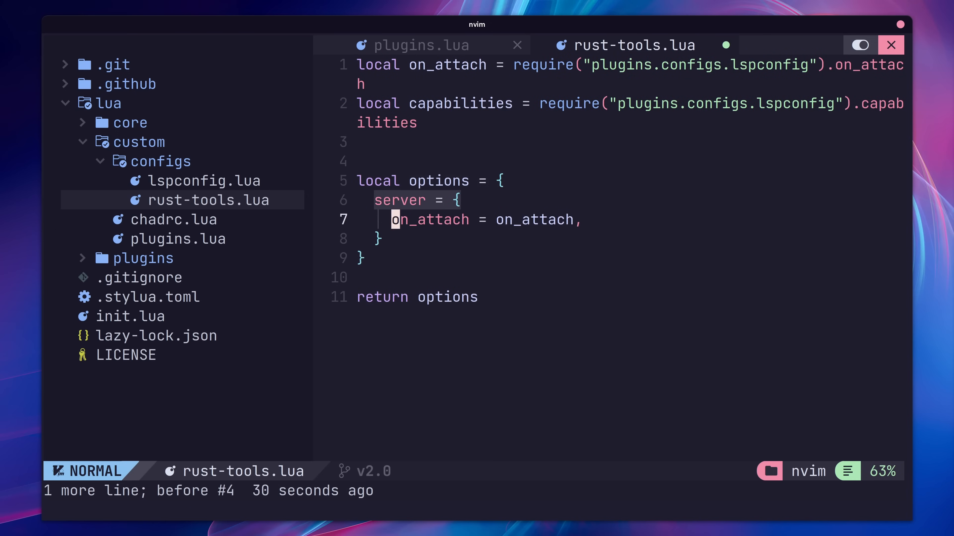
{"action": "type", "text": "capabilities = capabilities,"}
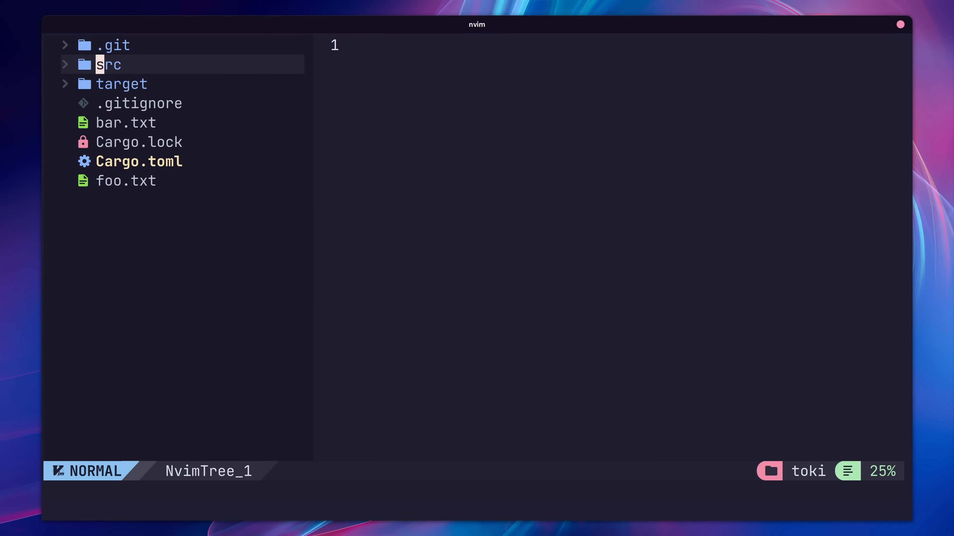
Expand the toki project's src folder in NvimTree and select main.rs.
{"action": "left_click", "coordinate": [106, 65]}
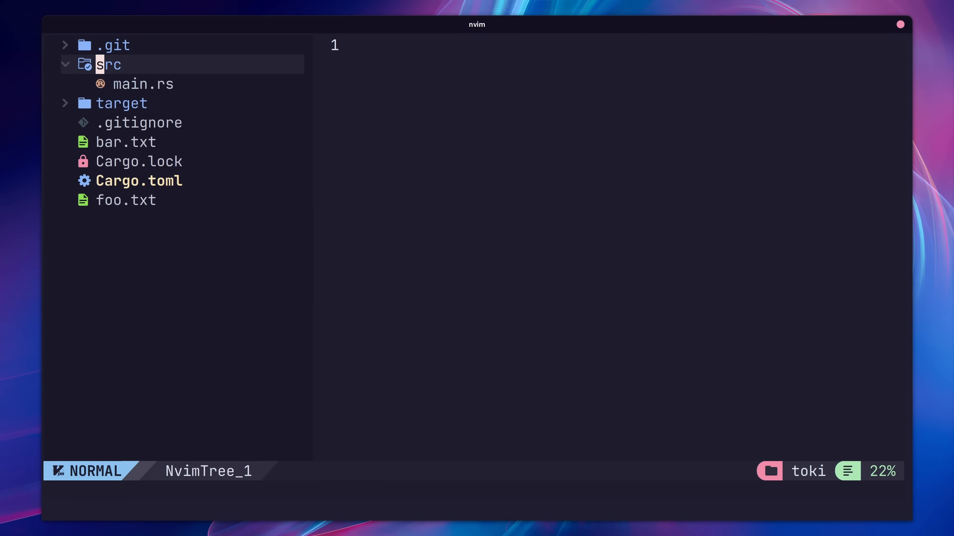
{"action": "left_click", "coordinate": [143, 84]}
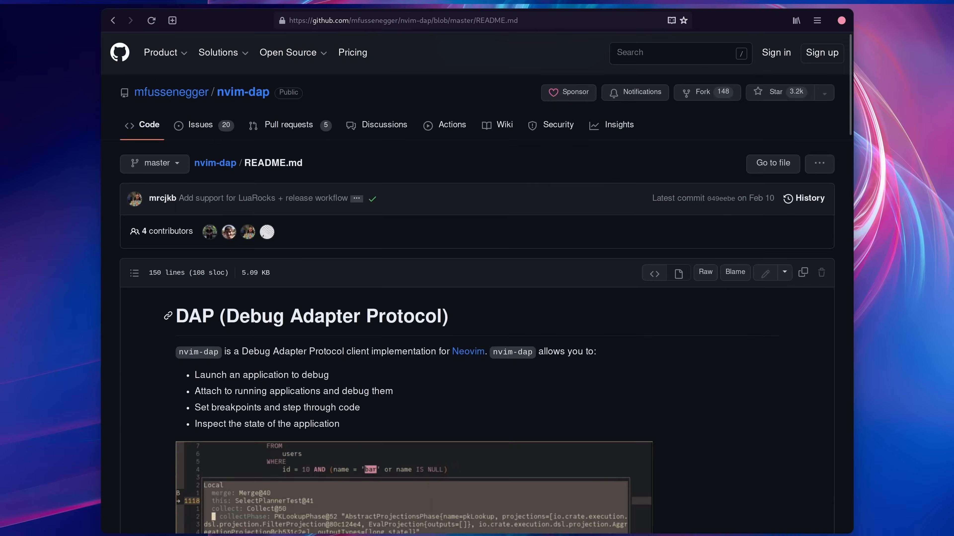
Read through the nvim-dap README, then install the new mfussenegger/nvim-dap plugin with :Lazy install.
{"action": "scroll", "scroll_direction": "down", "scroll_amount": 3}
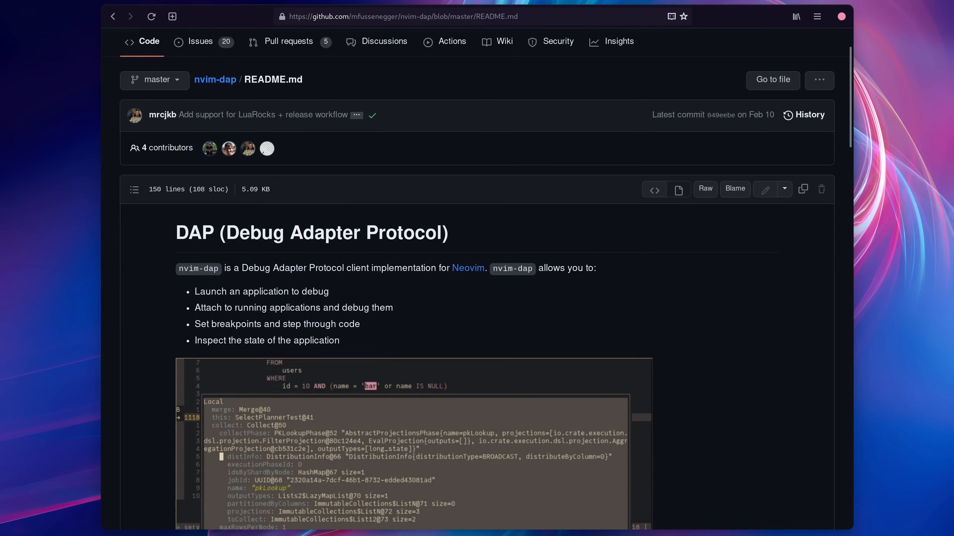
{"action": "scroll", "scroll_direction": "down", "scroll_amount": 3}
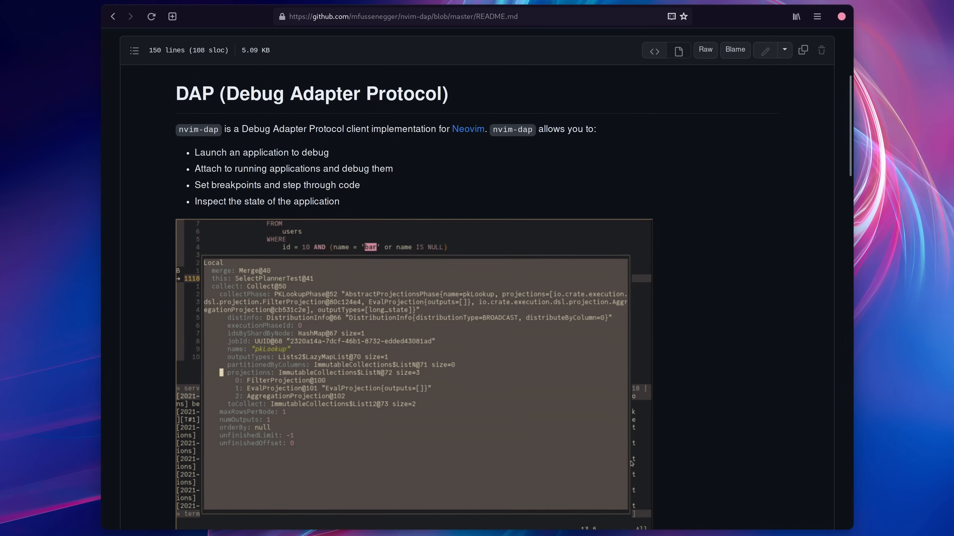
{"action": "scroll", "scroll_direction": "down", "scroll_amount": 3}
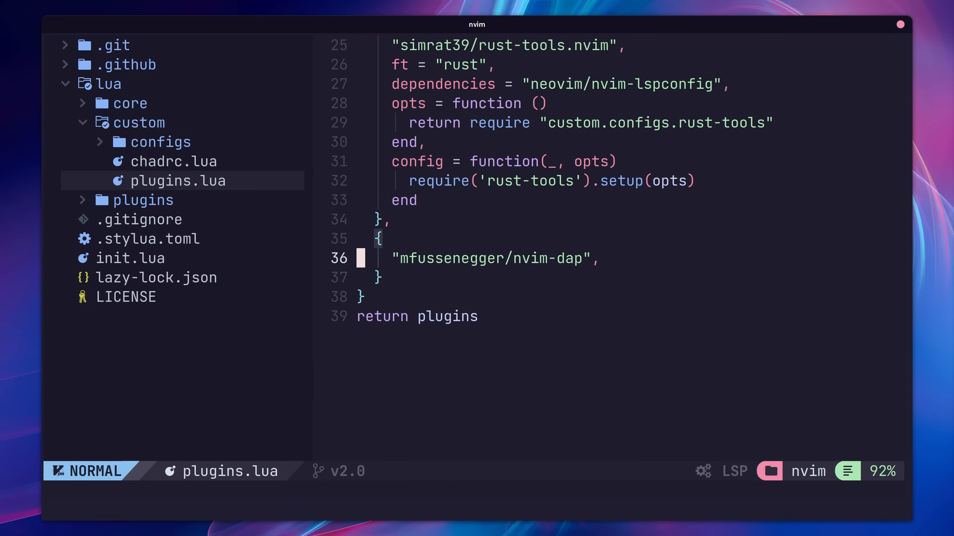
{"action": "type", "text": ":Lazy install"}
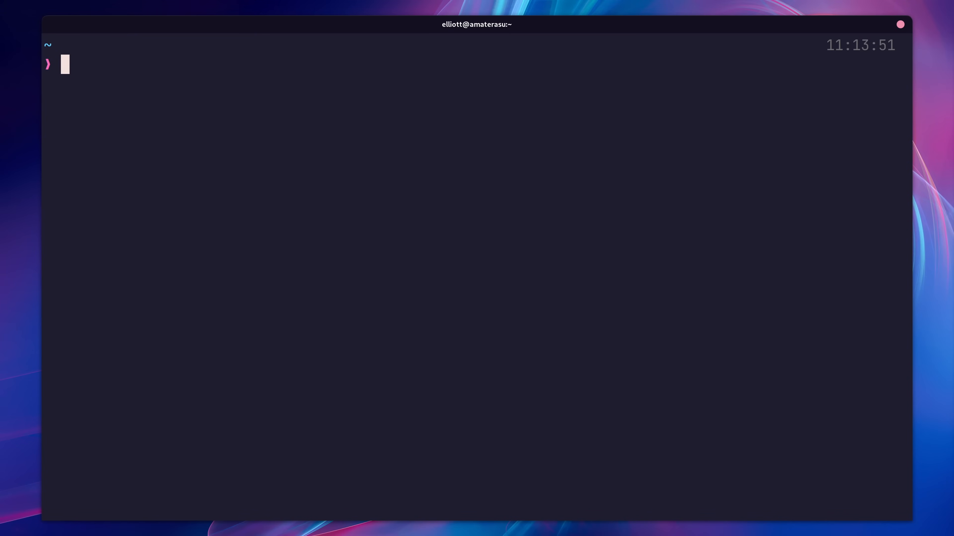
Install lldb via sudo pacman -S lldb, answering Y to proceed.
{"action": "type", "text": "sudo pacman -S lldb"}
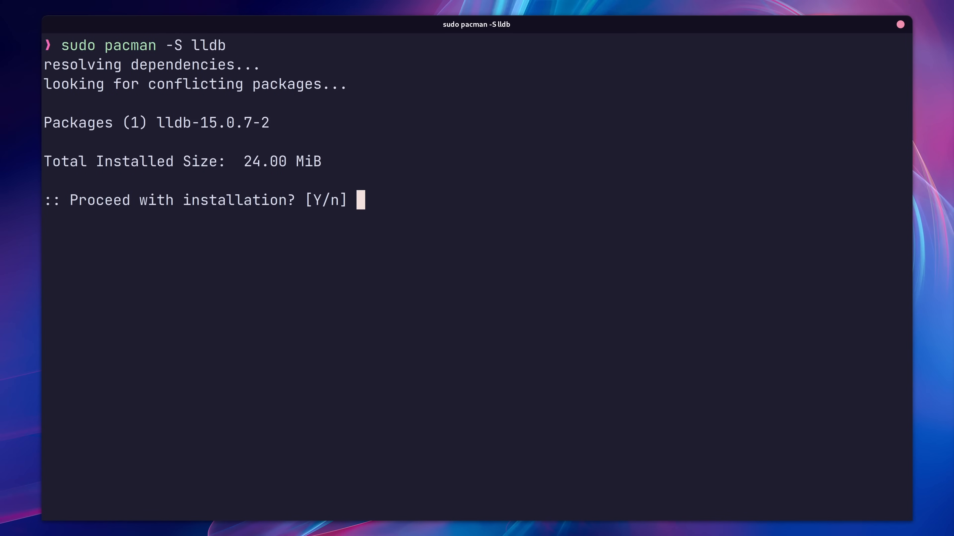
{"action": "type", "text": "Y"}
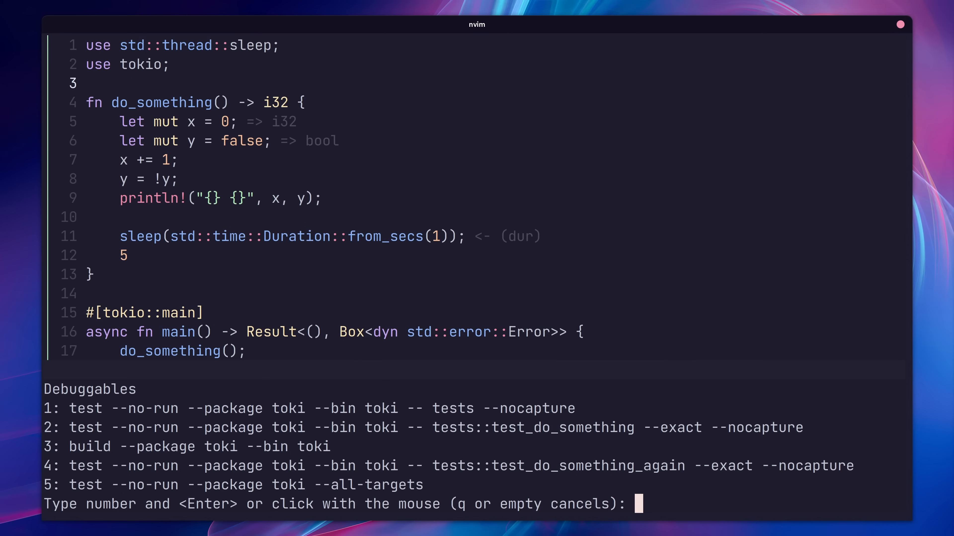
Choose debuggable target 1 (toki tests) and let the debug build compile.
{"action": "type", "text": "1"}
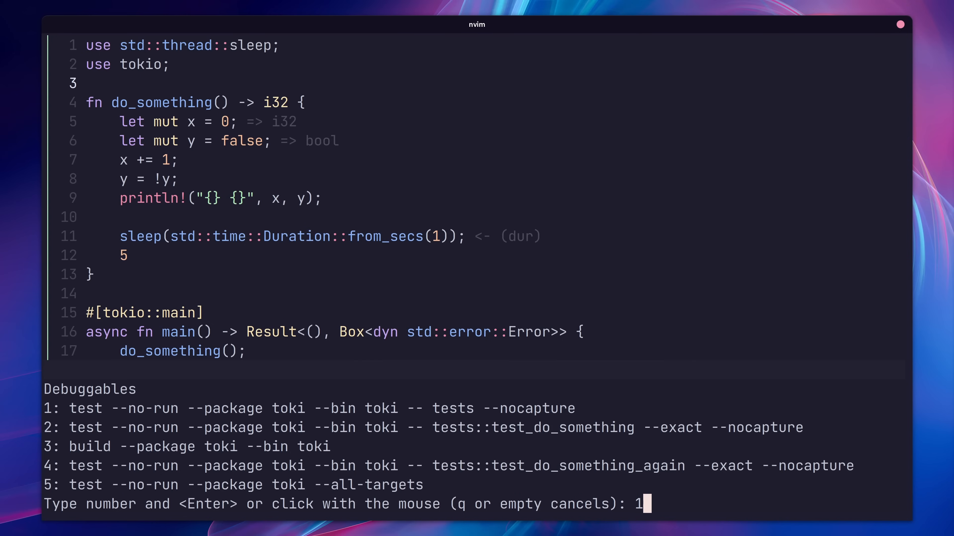
{"action": "key", "text": "Enter"}
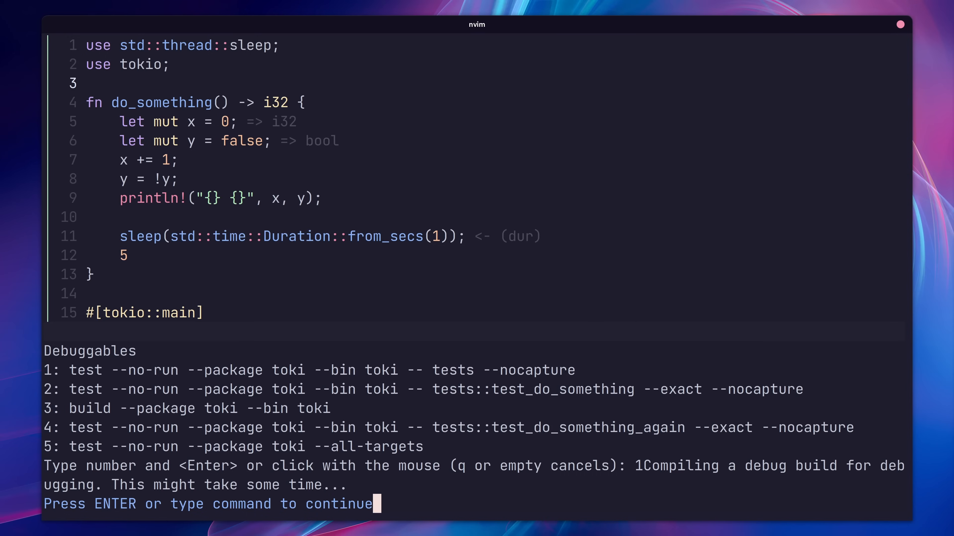
{"action": "key", "text": "Enter"}
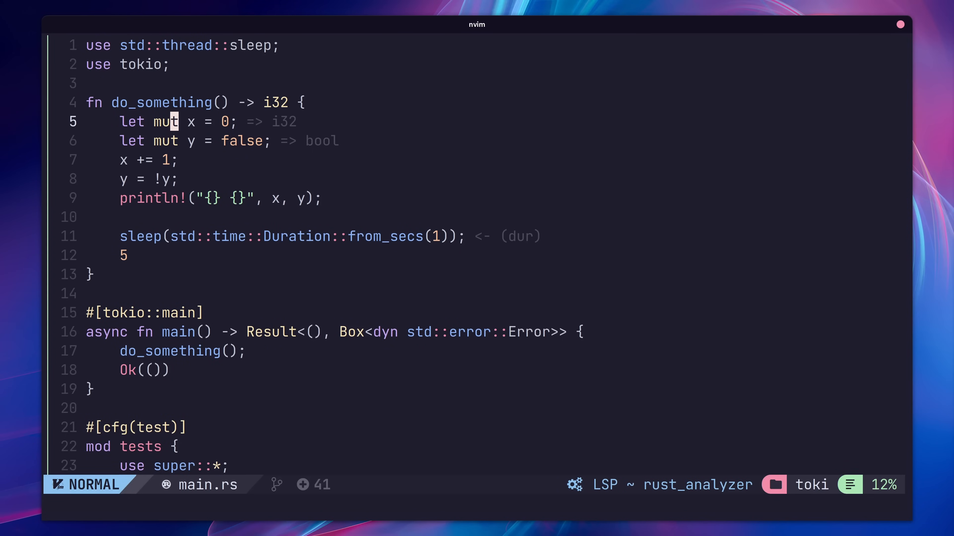
Toggle a breakpoint on line 5 with :DapToggleBreakpoint and open a dap.ui.widgets scopes sidebar.
{"action": "type", "text": ":DapToggleBreakpoint"}
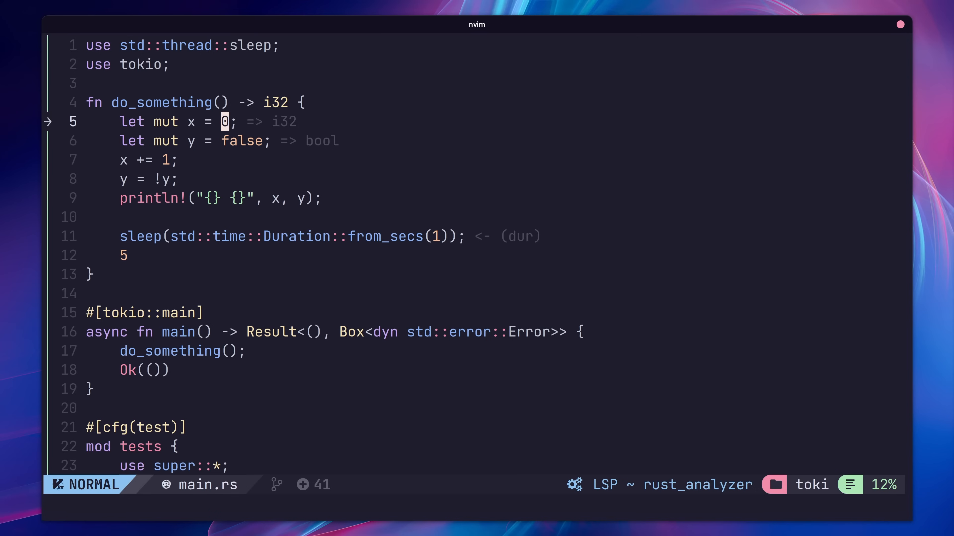
{"action": "type", "text": ":lua local widgets = require('dap.ui.widgets'); local sidebar = widgets.sidebar(widgets.scopes); sidebar.open();"}
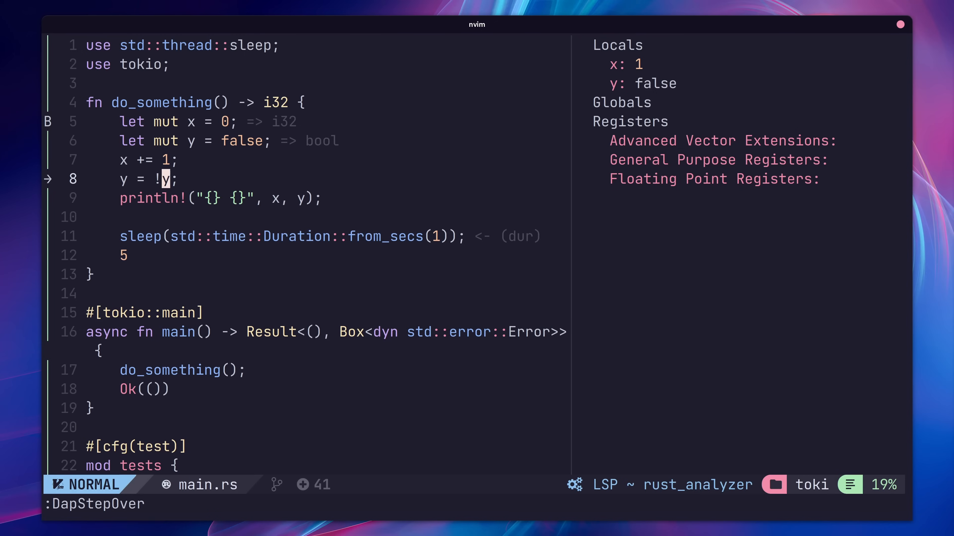
Step over with F10 to line 8, where locals show x as 1 and y as false.
{"action": "key", "text": "F10"}
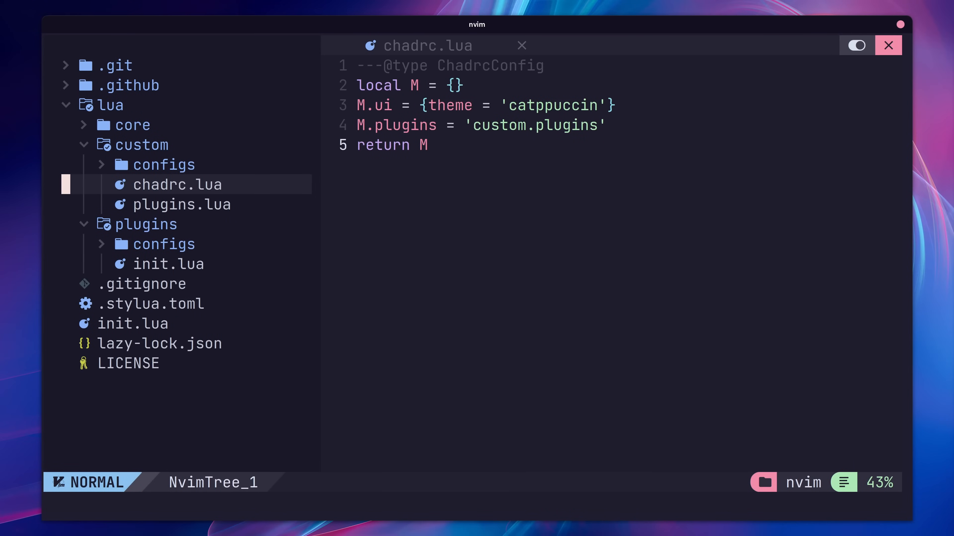
Create mappings.lua under lua/custom in NvimTree.
{"action": "type", "text": "mappings."}
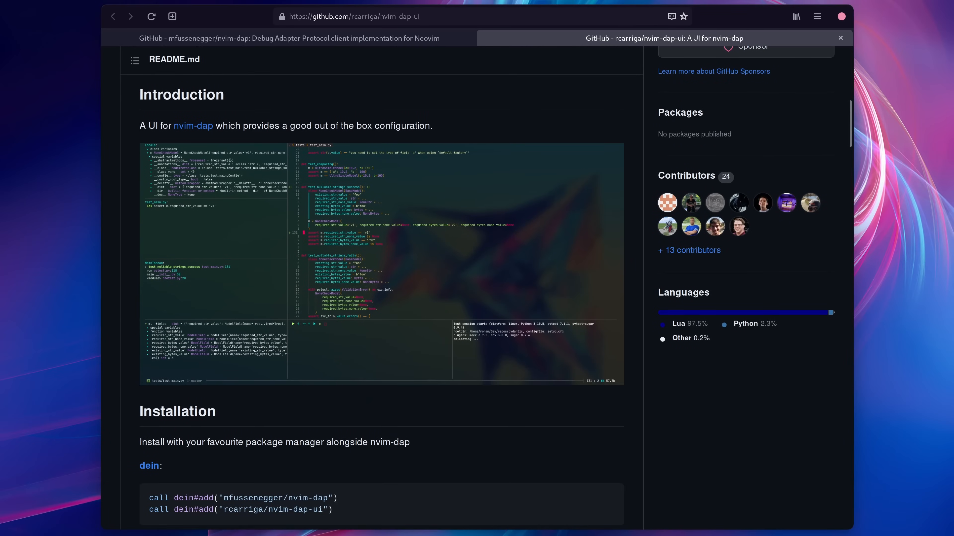
Scroll the nvim-dap-ui README through installation, configuration and Variable Scopes.
{"action": "scroll", "scroll_direction": "down", "scroll_amount": 3}
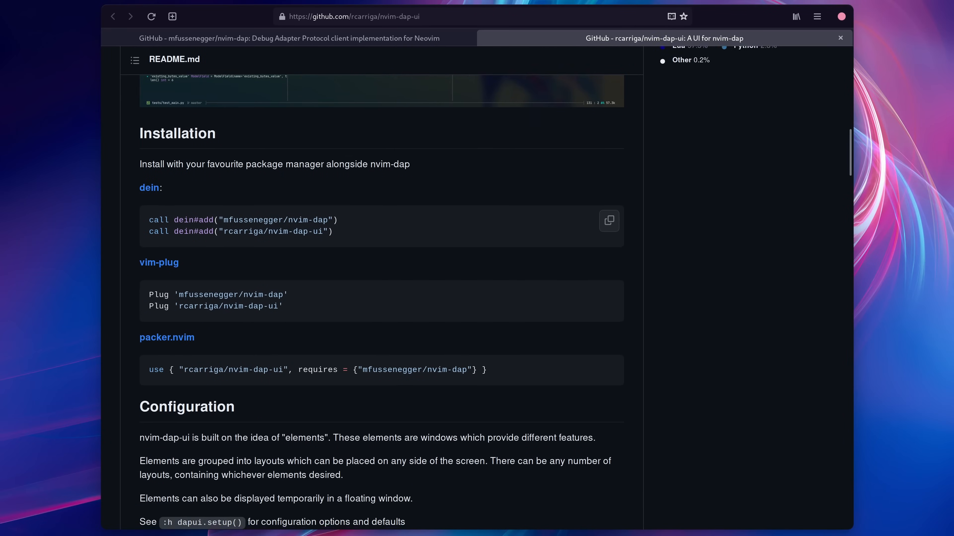
{"action": "scroll", "scroll_direction": "down", "scroll_amount": 3}
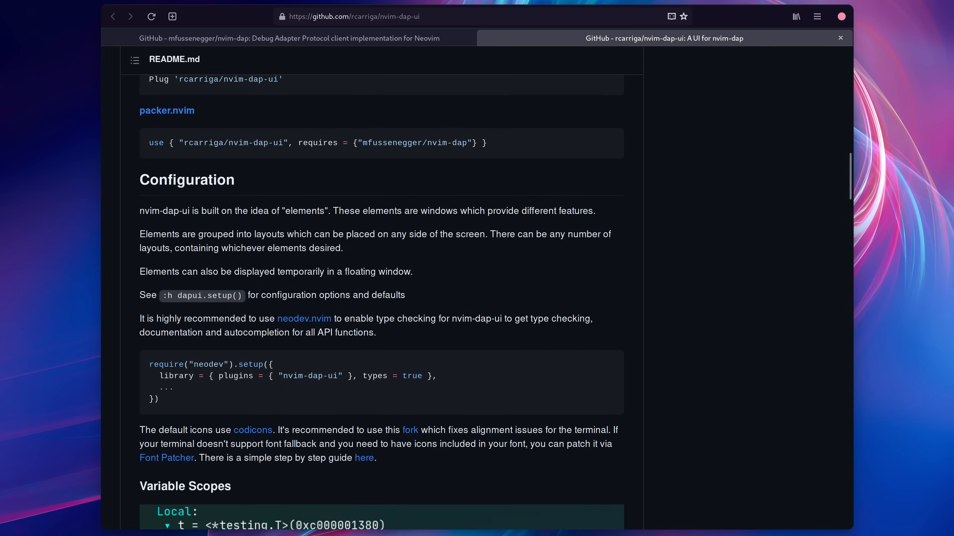
{"action": "scroll", "scroll_direction": "down", "scroll_amount": 3}
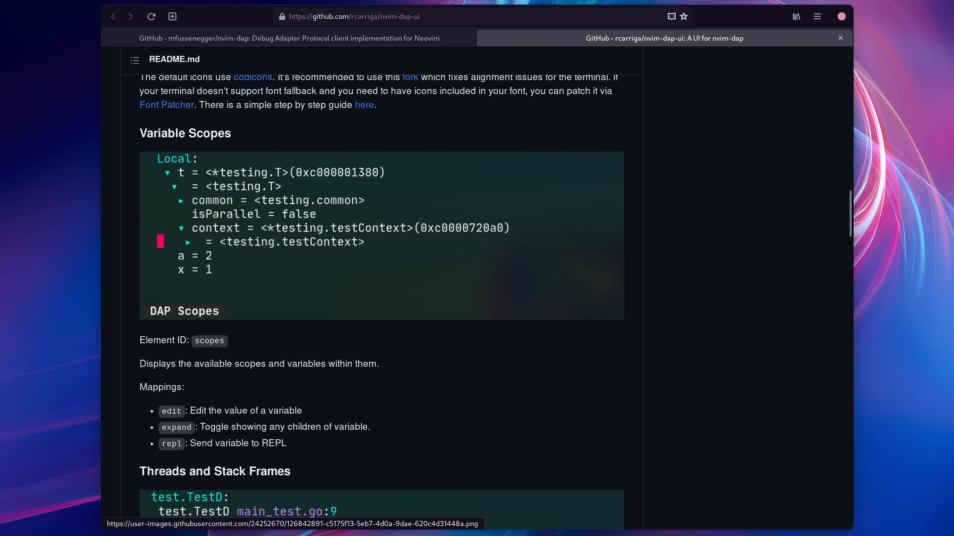
{"action": "scroll", "scroll_direction": "down", "scroll_amount": 3}
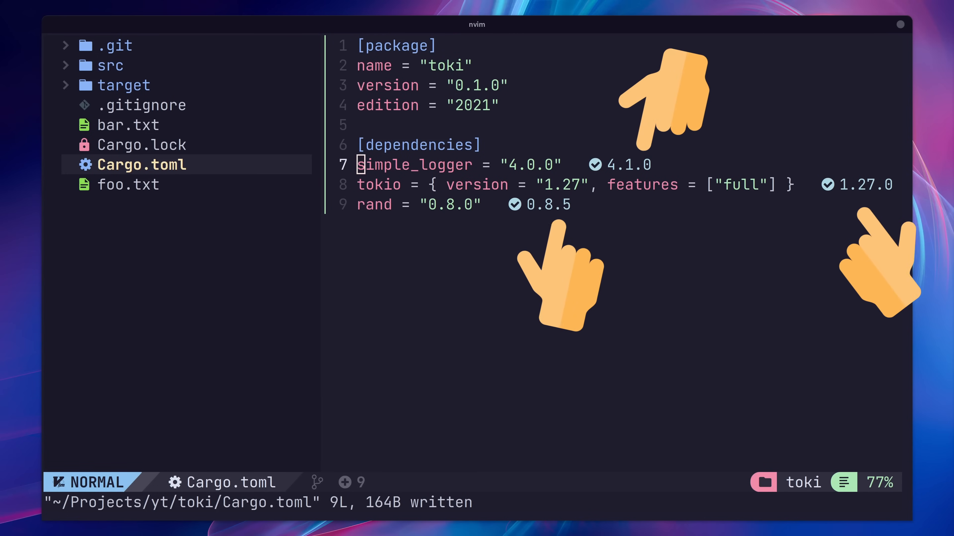
Upgrade all Cargo.toml dependencies with :lua require('crates').upgrade_all_crates().
{"action": "type", "text": ":lua require('crates').upgrade_all_crates()"}
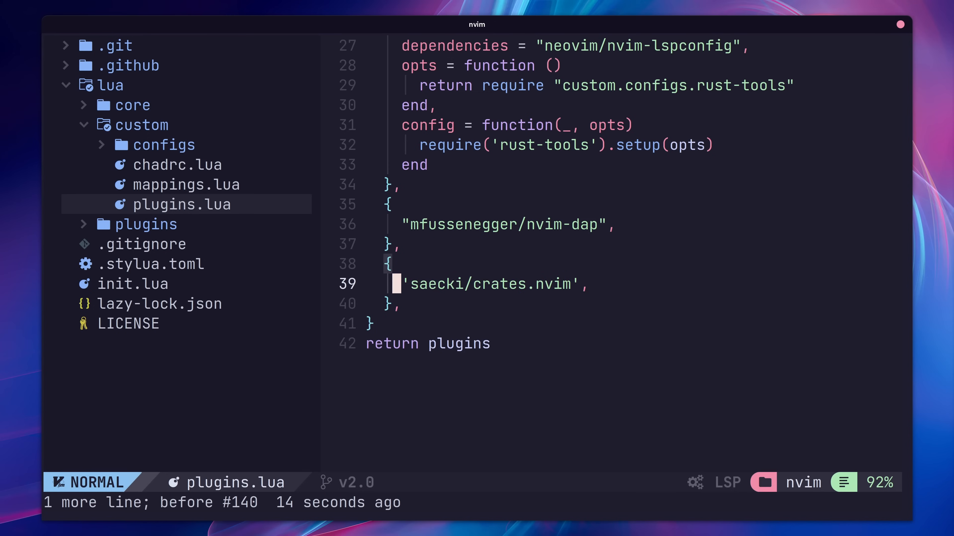
Give saecki/crates.nvim ft = {"rust", "toml"} and a config function(_, opts), then reload the config.
{"action": "type", "text": "ft = {\"rust\", \"toml\"},"}
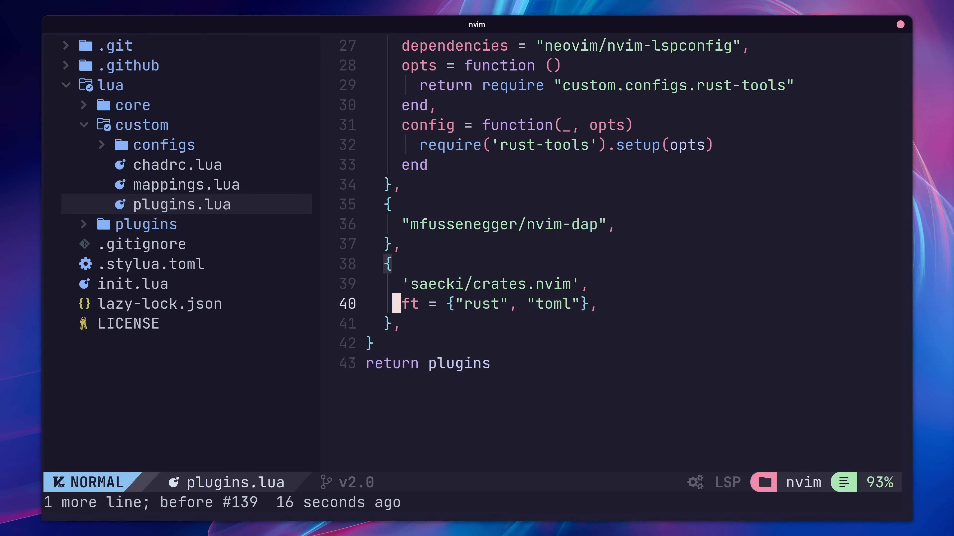
{"action": "type", "text": "config = function(_, opts)"}
{"action": "type", "text": "dependencies = \"hrsh7th/nvim-cmp\","}
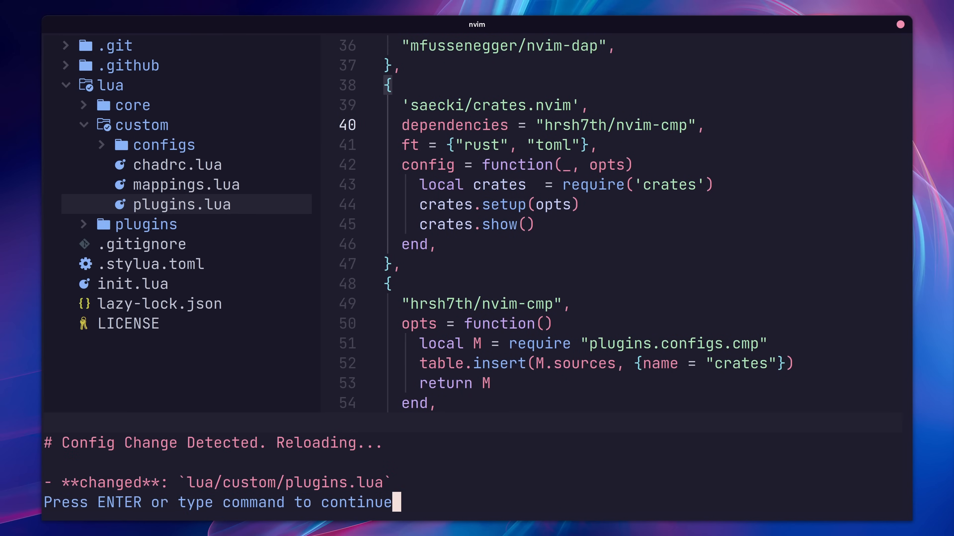
{"action": "key", "text": "Enter"}
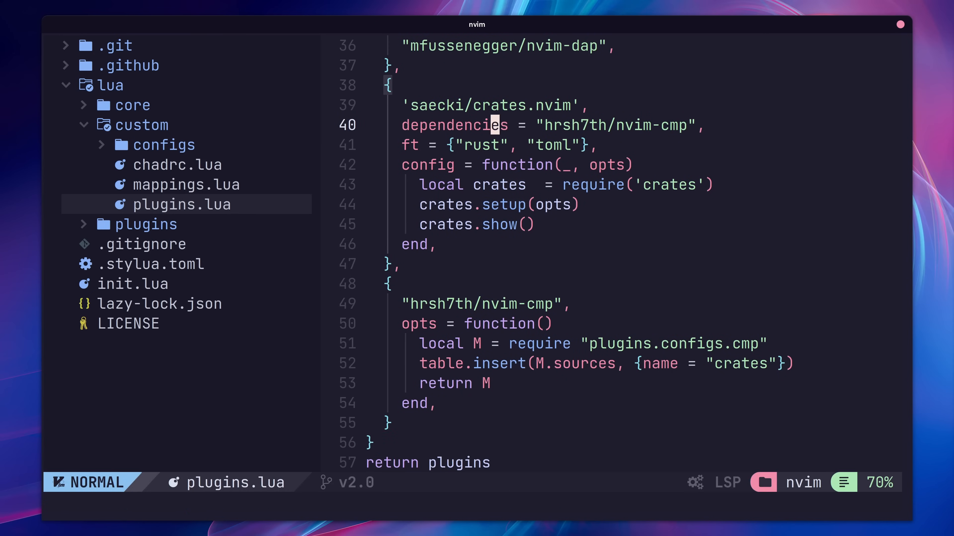